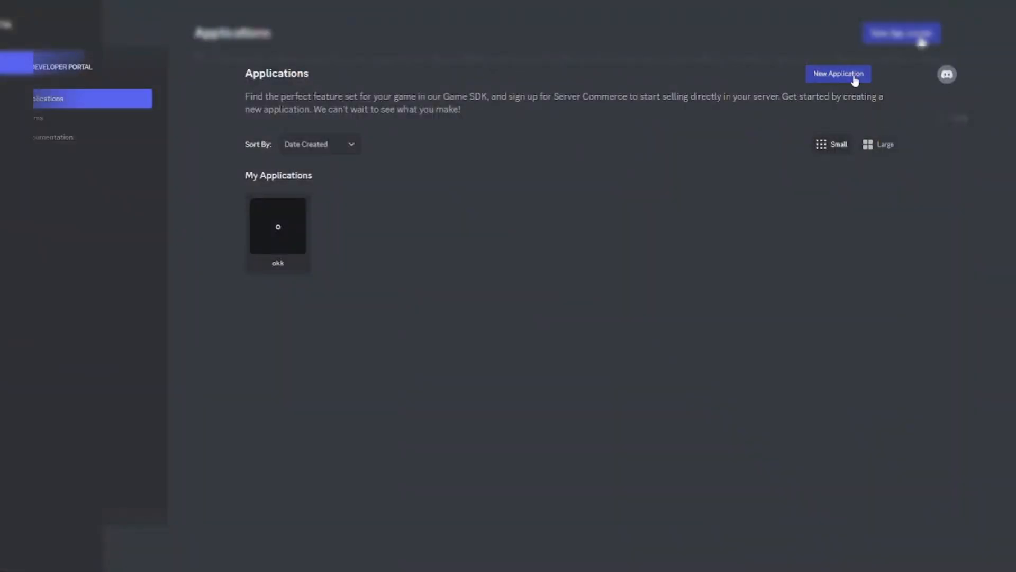
- Create a new application and name it '200+ cmd'
{"action": "left_click", "coordinate": [838, 73]}
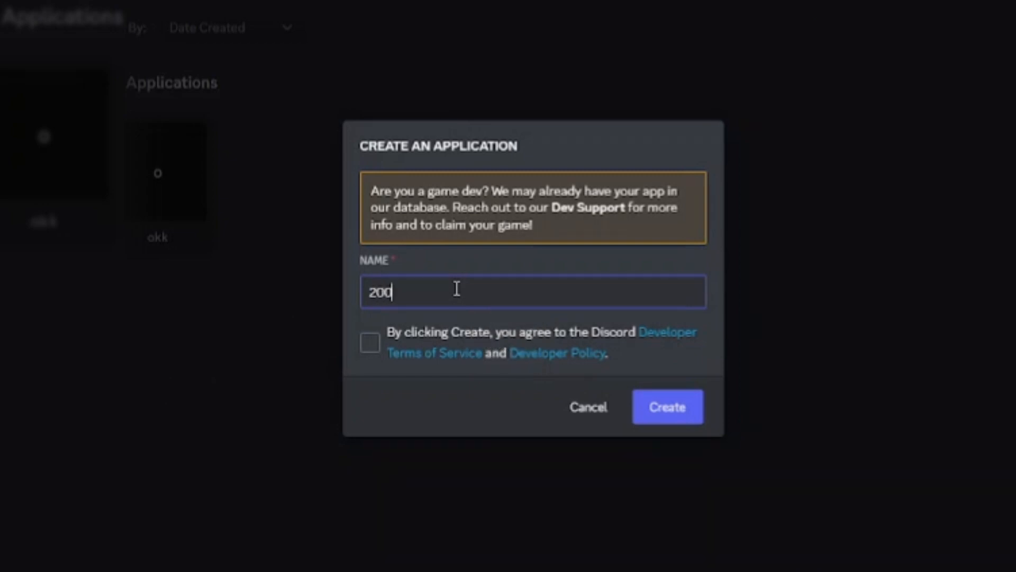
{"action": "type", "text": "+ cmd"}
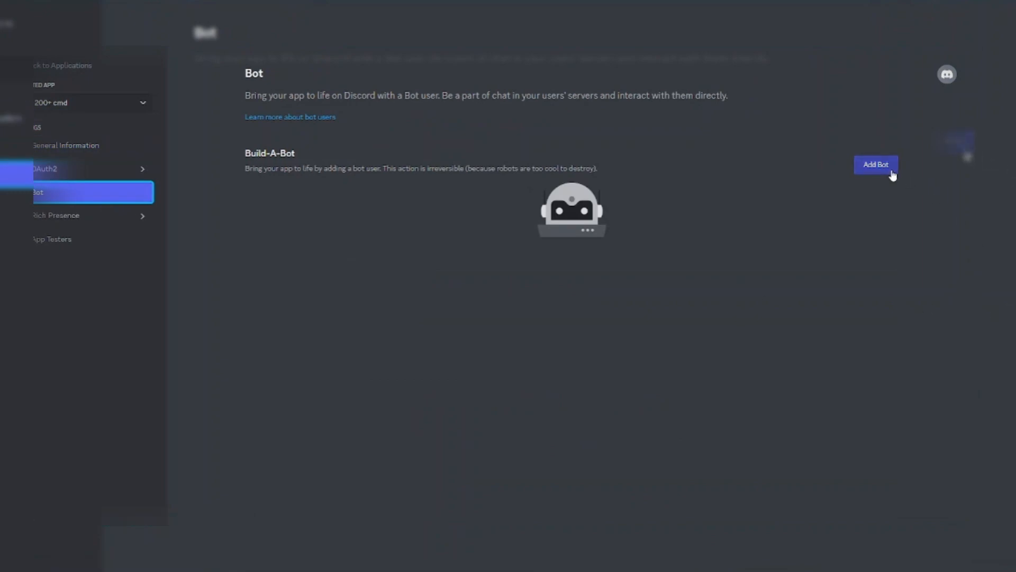
- Add a bot user, enable Presence, Server Members and Message Content intents, and save
{"action": "left_click", "coordinate": [877, 164]}
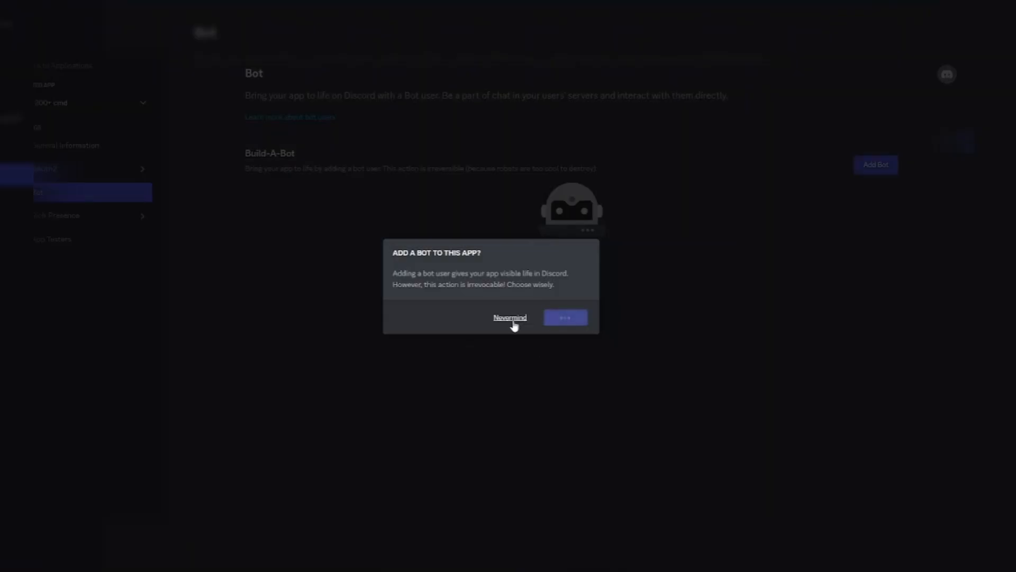
{"action": "left_click", "coordinate": [566, 317]}
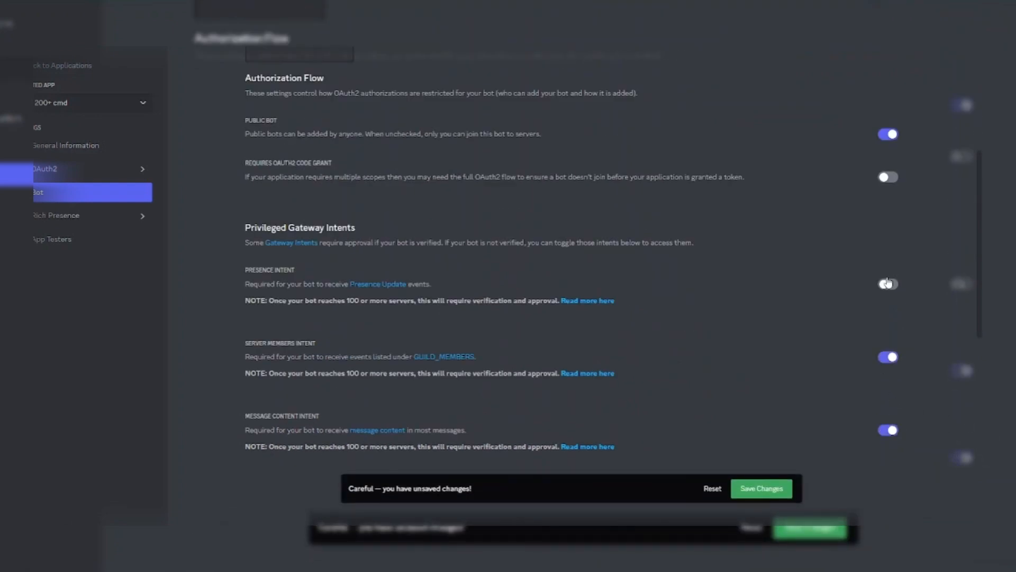
{"action": "left_click", "coordinate": [889, 283]}
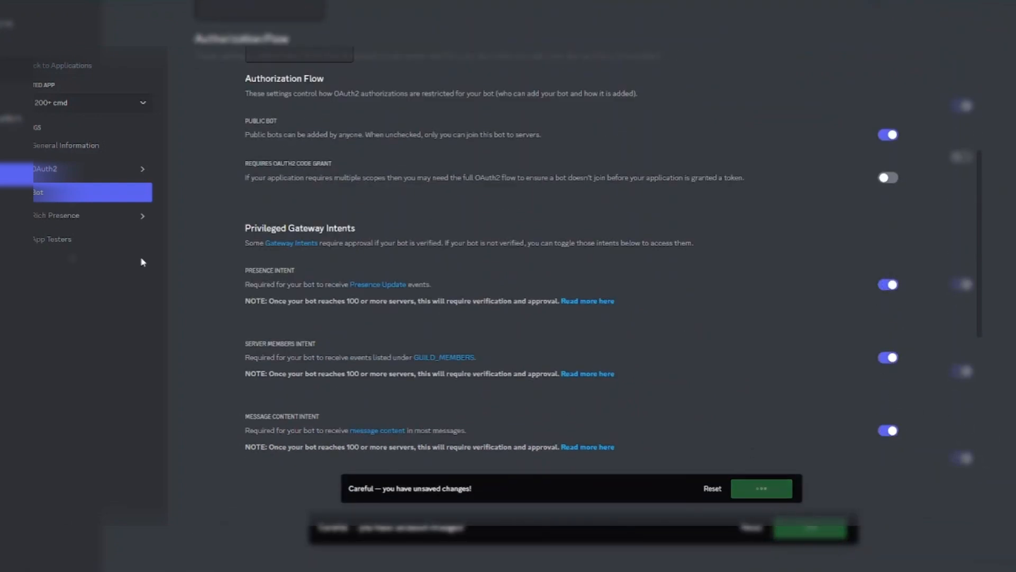
{"action": "left_click", "coordinate": [66, 215]}
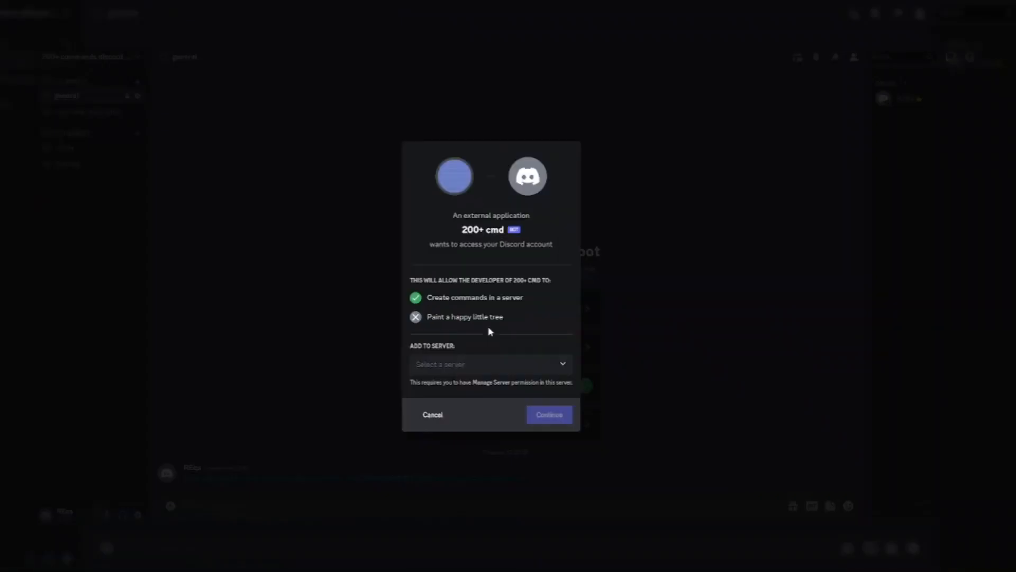
- Choose the server the 200+ cmd bot joins from the Add to Server dropdown
{"action": "left_click", "coordinate": [550, 415]}
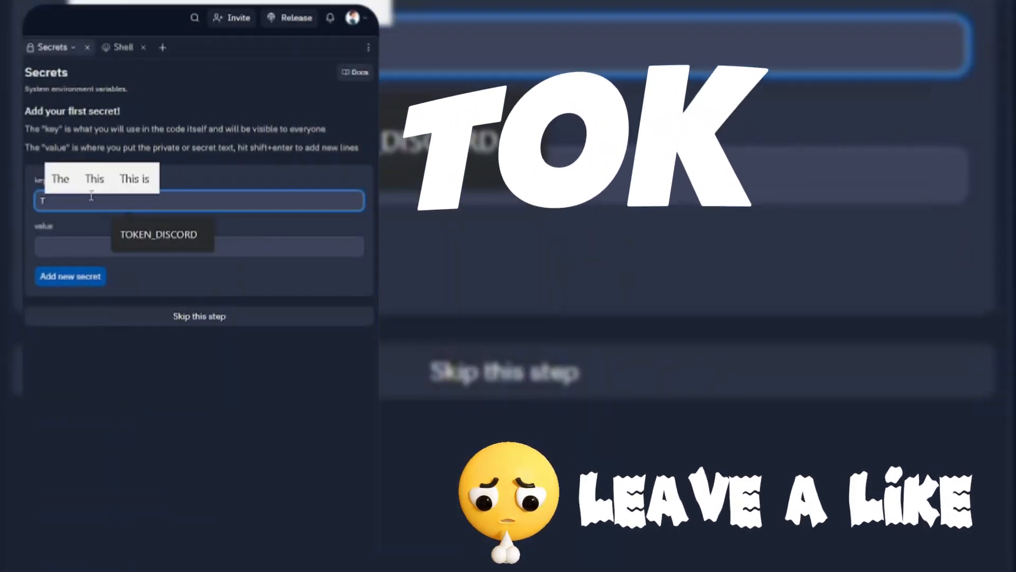
- Add a secret named TOKEN holding the freshly reset bot token
{"action": "type", "text": "OKEN"}
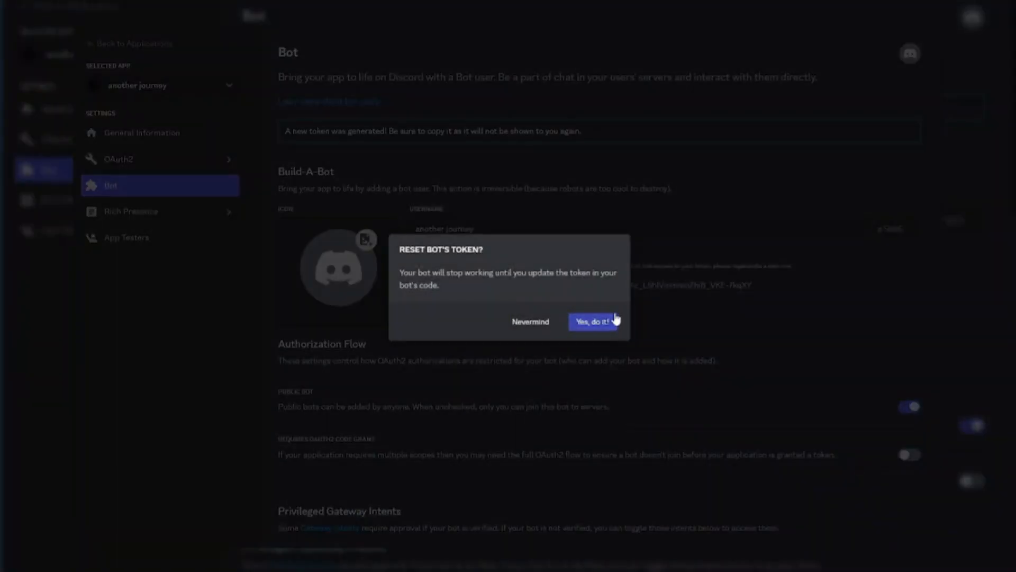
{"action": "left_click", "coordinate": [593, 322]}
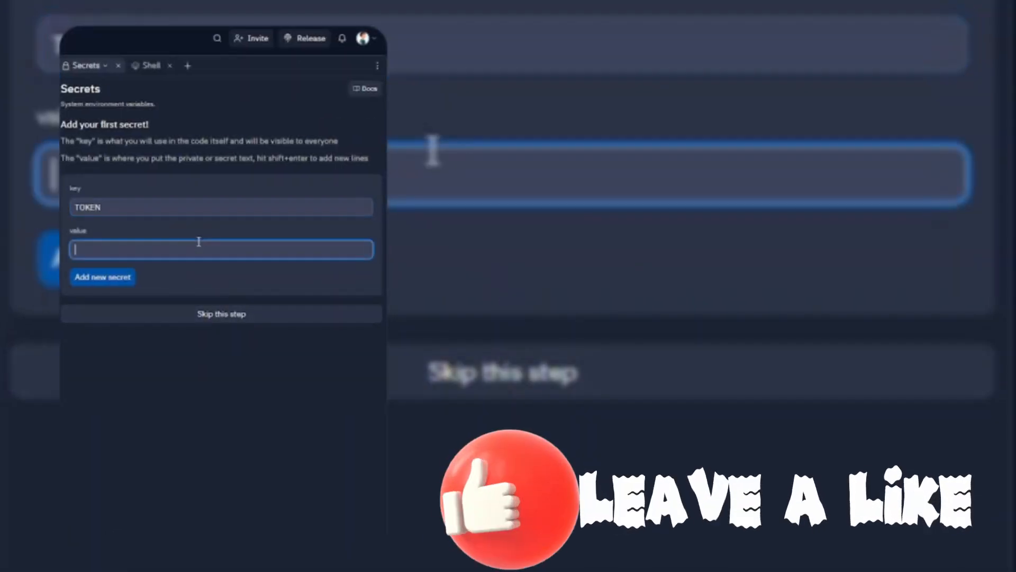
{"action": "left_click", "coordinate": [102, 278]}
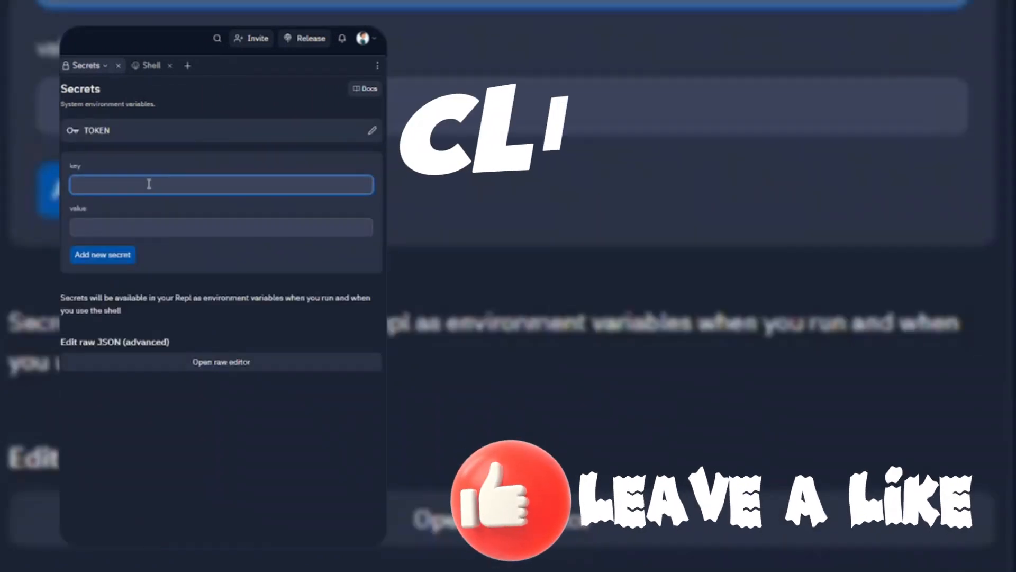
- Add a secret named CLIENT_ID holding the application ID
{"action": "type", "text": "CLIENT_ID"}
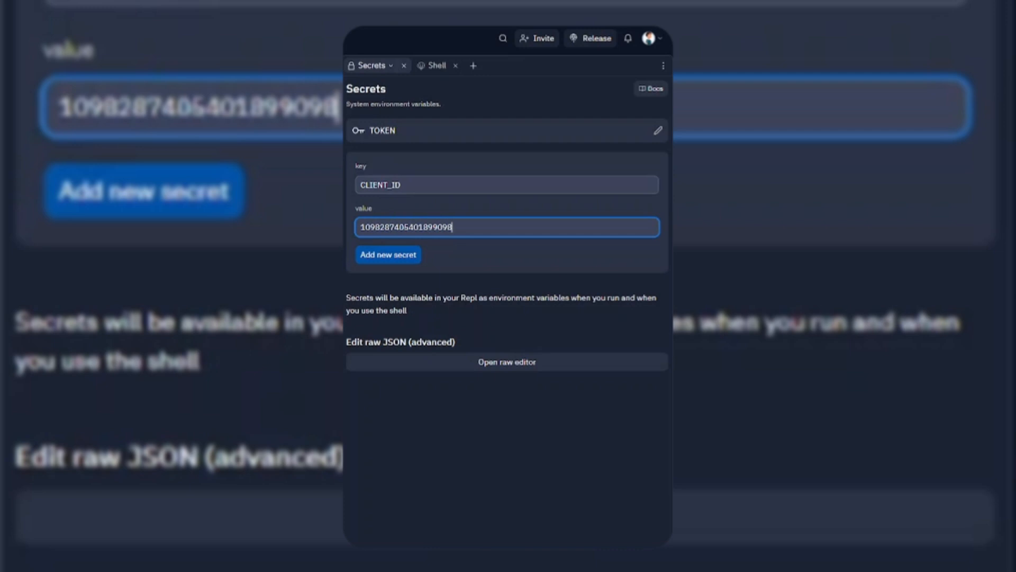
{"action": "left_click", "coordinate": [388, 254]}
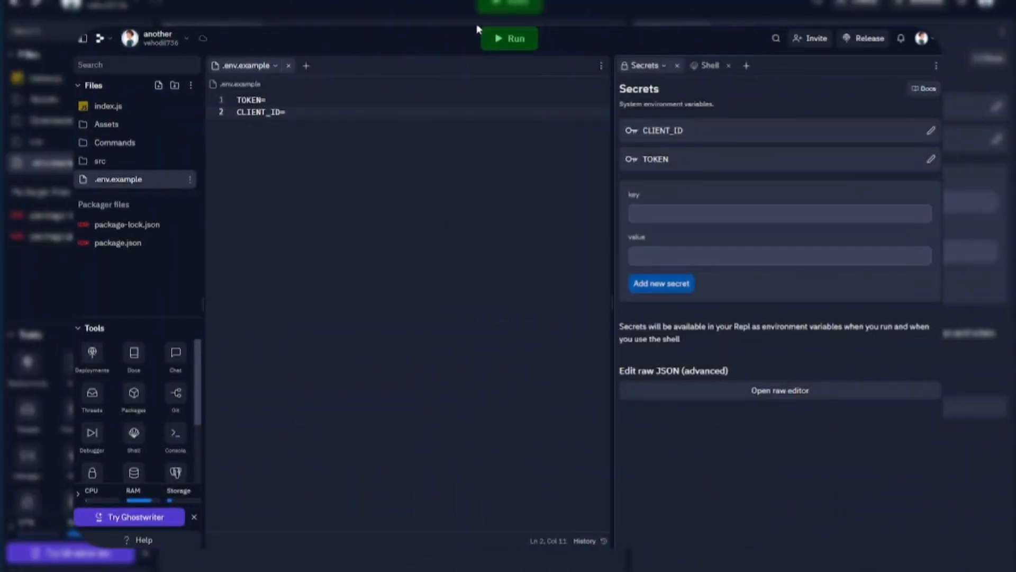
- Run the bot project from the Replit workspace
{"action": "left_click", "coordinate": [510, 38]}
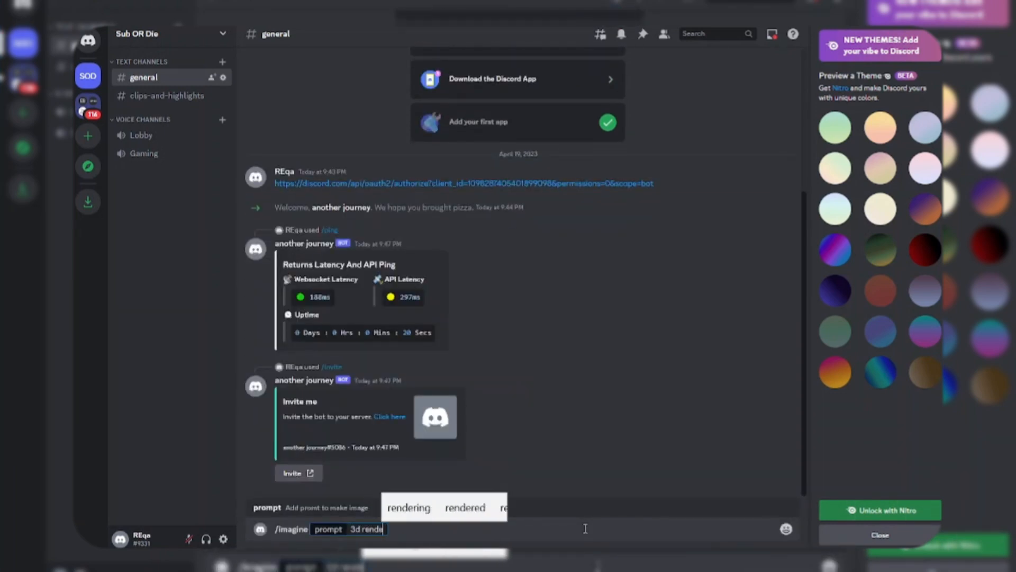
- Send the bot the imagine prompt '3d render cute cat, digital art' and view the generated images
{"action": "type", "text": "cute cat, digital a"}
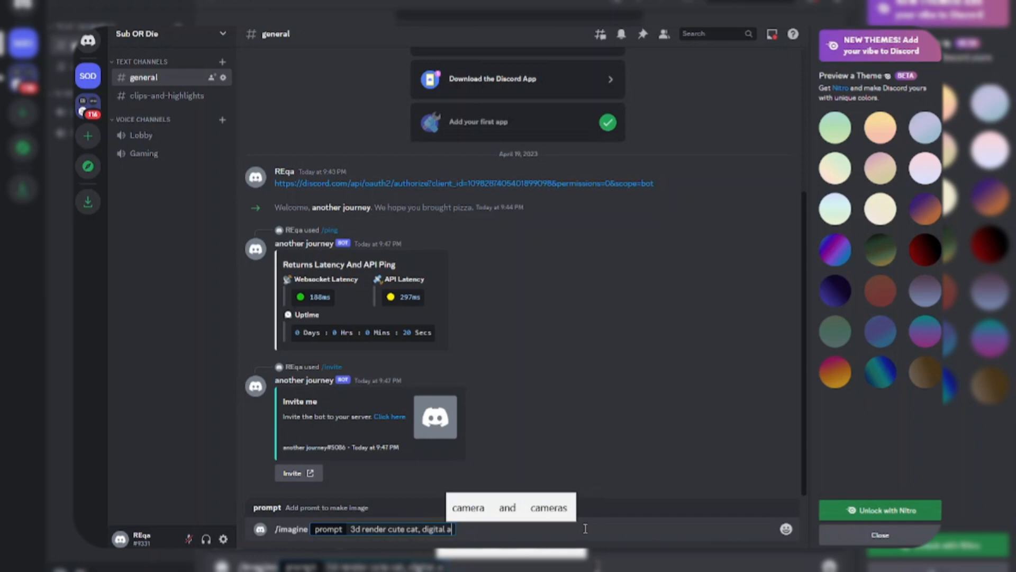
{"action": "key", "text": "Enter"}
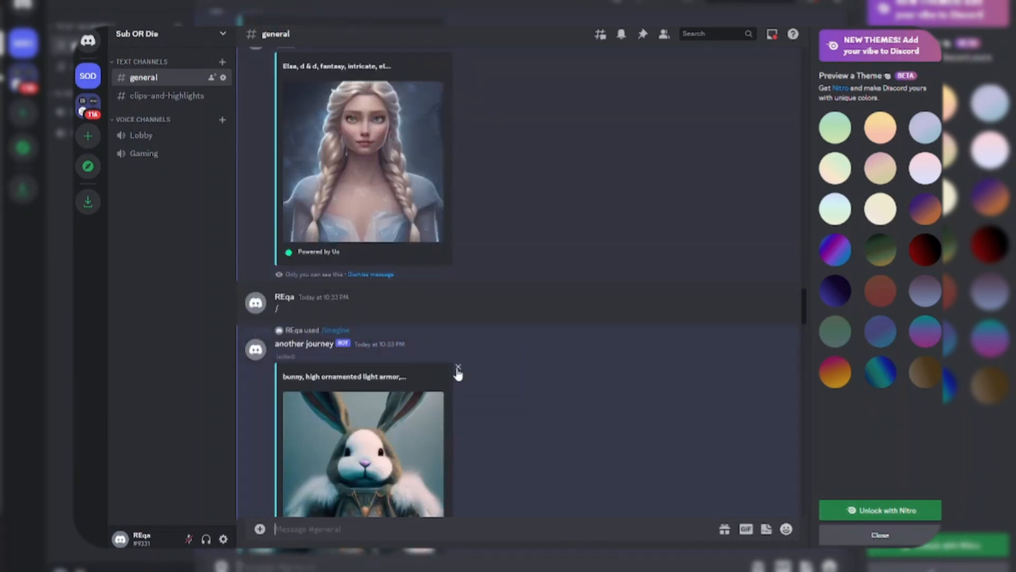
{"action": "scroll", "scroll_direction": "down", "scroll_amount": 3}
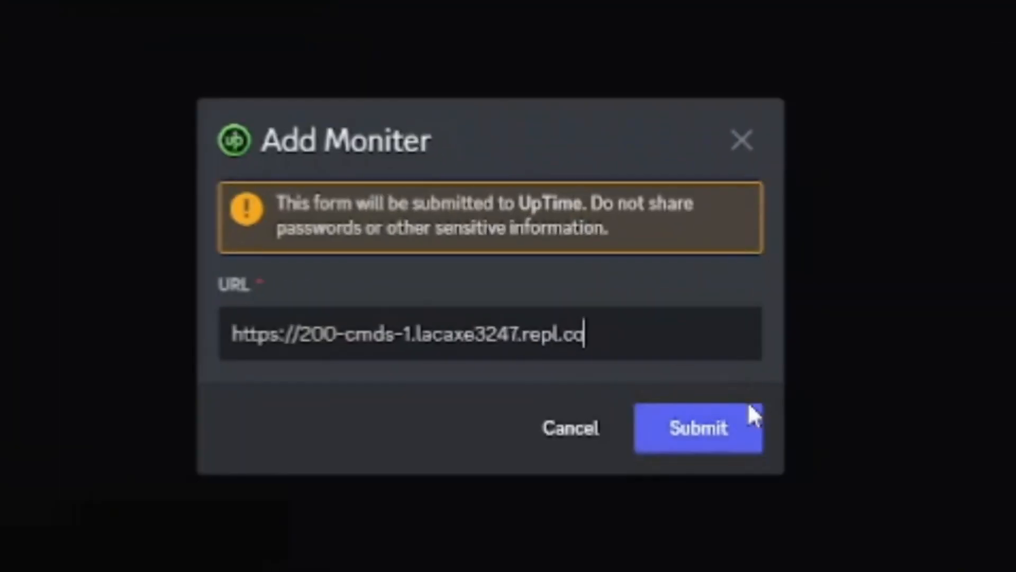
- Submit the repl.co URL in the UpTime Add Moniter form
{"action": "left_click", "coordinate": [699, 428]}
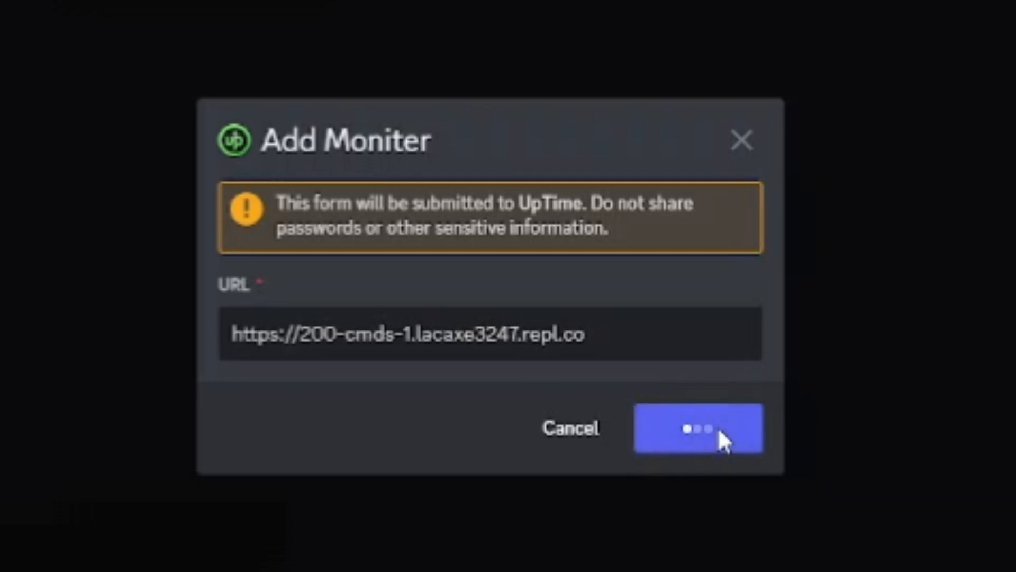